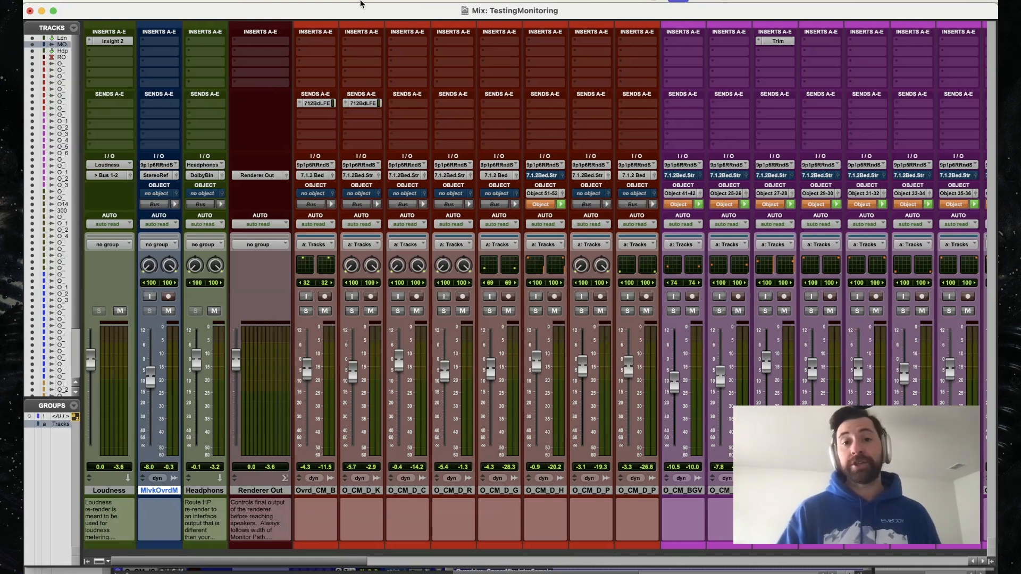
{"action": "mouse_move", "coordinate": [373, 35]}
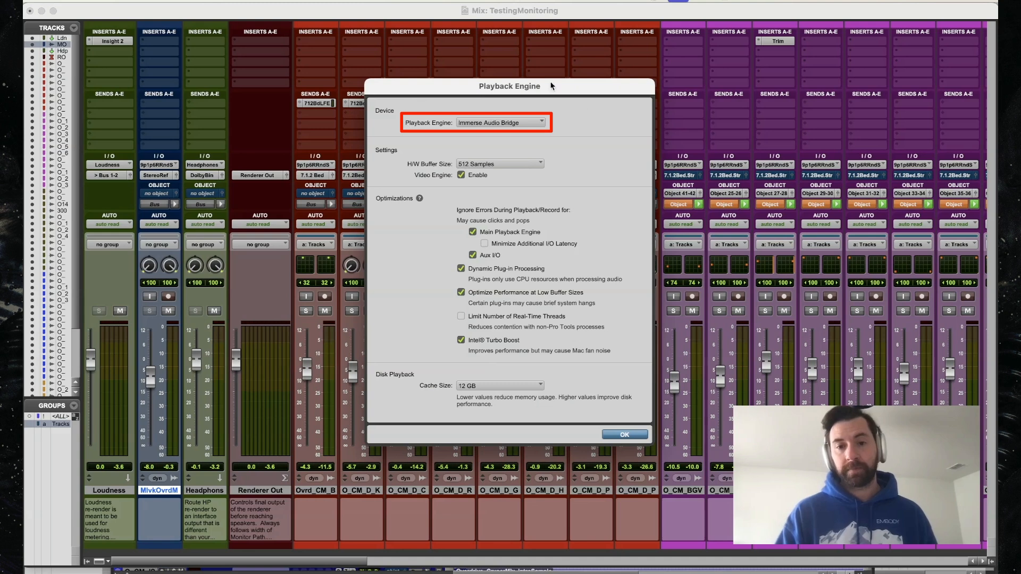
Confirm Immerse Audio Bridge as playback engine and review the I/O Setup output paths.
{"action": "left_click", "coordinate": [623, 434]}
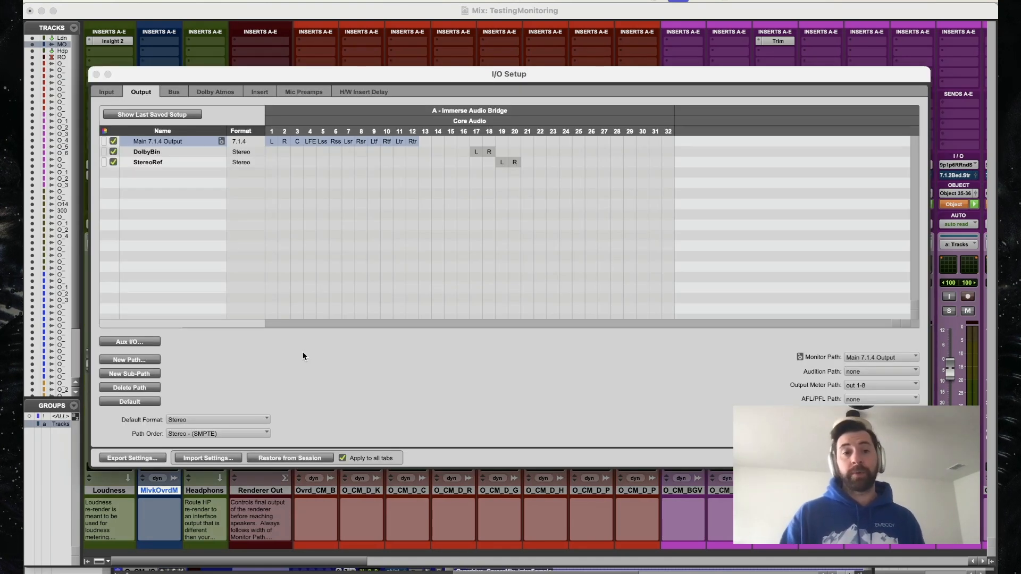
{"action": "left_click", "coordinate": [156, 142]}
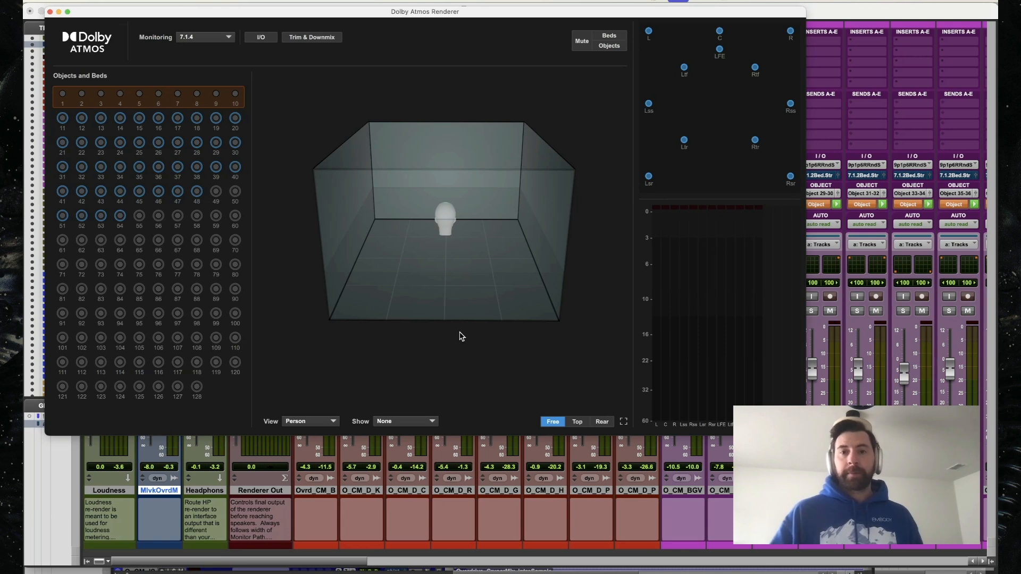
Bring up the Dolby Atmos Renderer window to check monitoring is 7.1.4.
{"action": "left_click", "coordinate": [203, 36]}
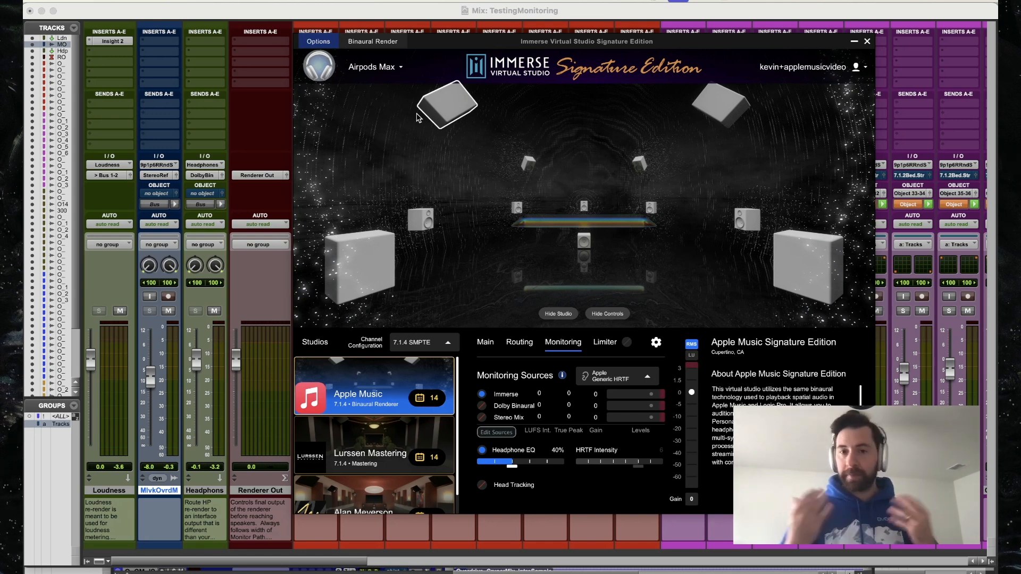
Show the Audio Settings from the Options menu in Immerse Virtual Studio.
{"action": "left_click", "coordinate": [318, 42]}
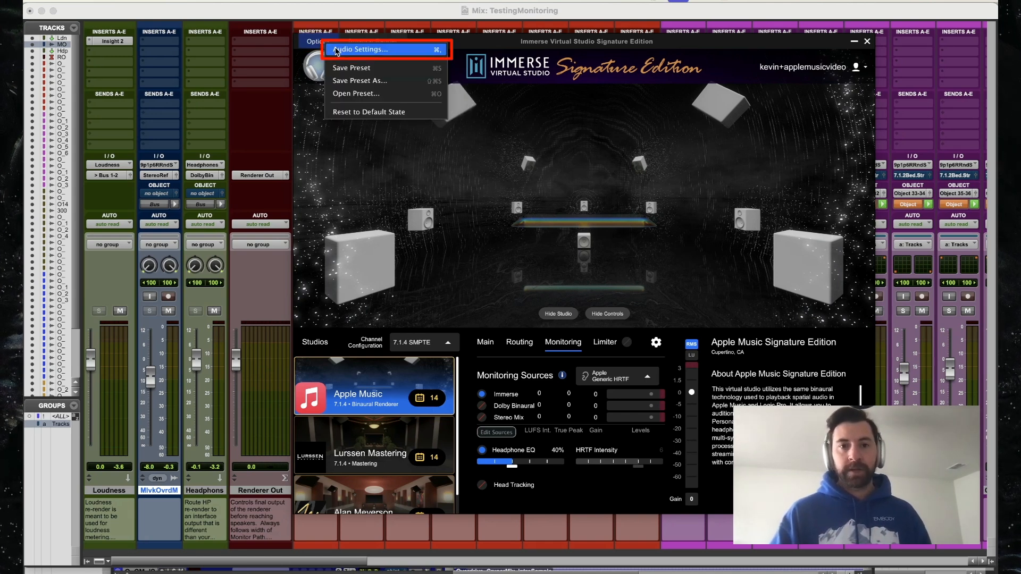
{"action": "left_click", "coordinate": [363, 50]}
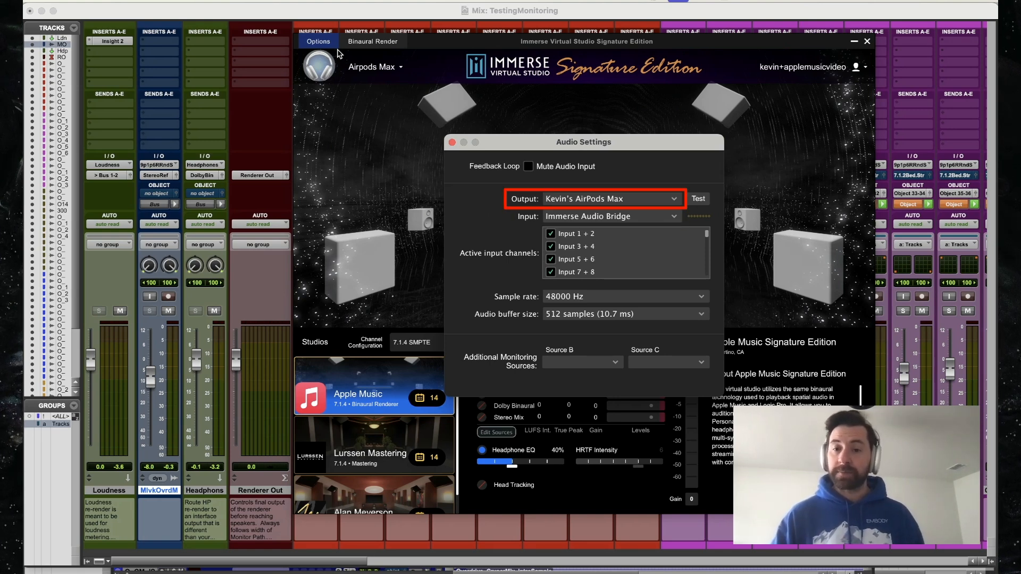
{"action": "mouse_move", "coordinate": [440, 143]}
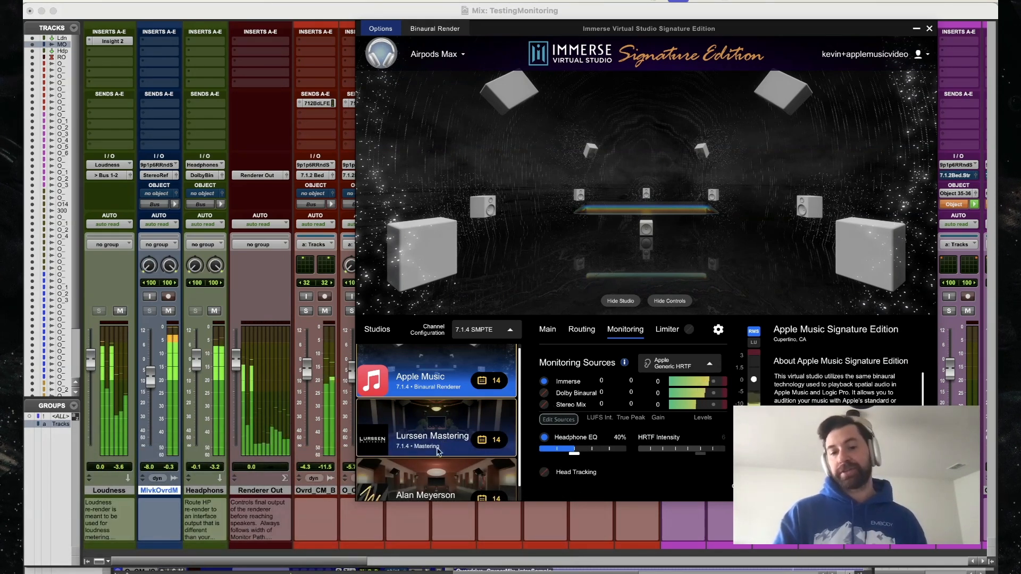
{"action": "left_click", "coordinate": [432, 436]}
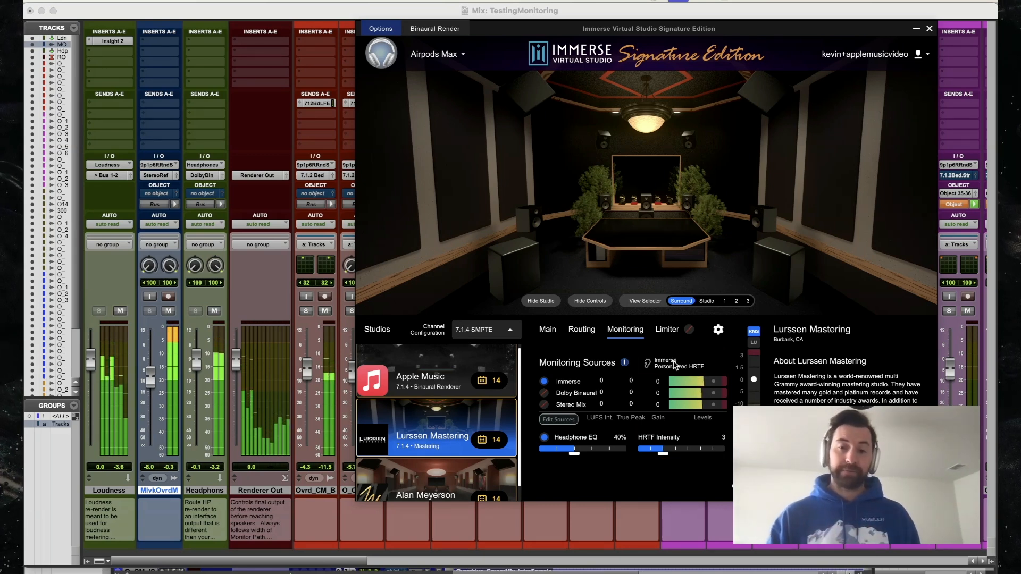
{"action": "left_click", "coordinate": [433, 372]}
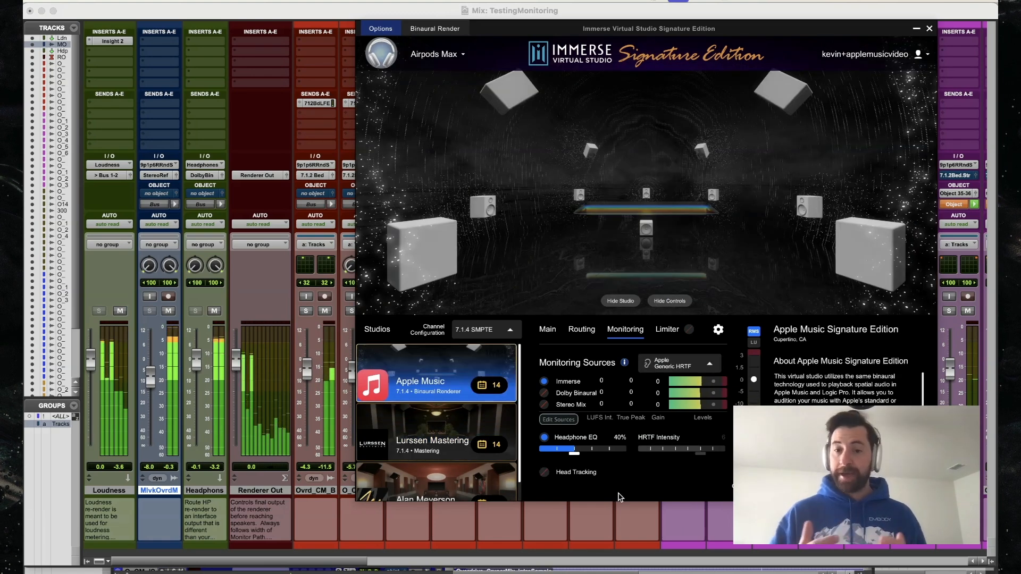
{"action": "left_click", "coordinate": [680, 364]}
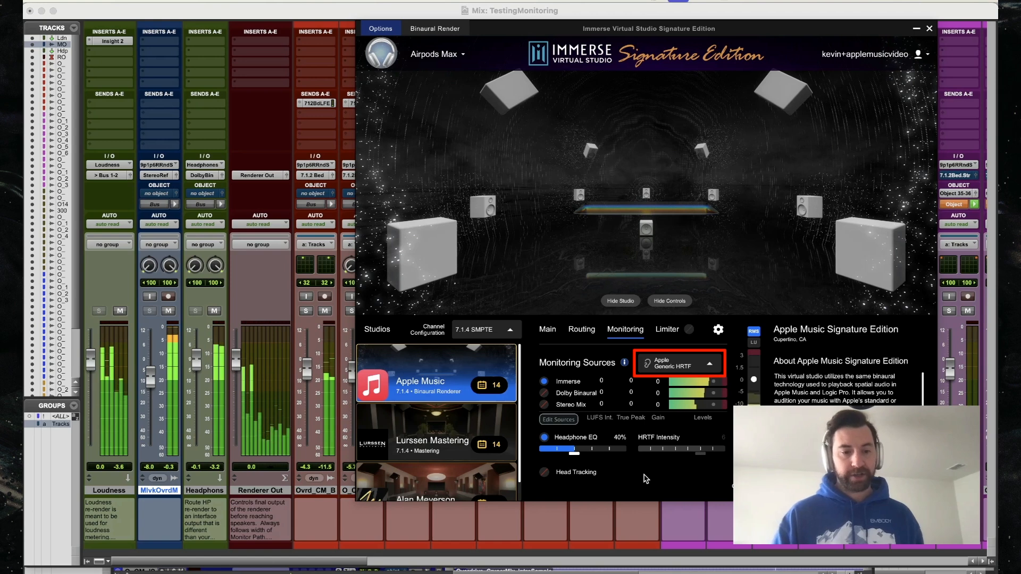
{"action": "left_click", "coordinate": [435, 433]}
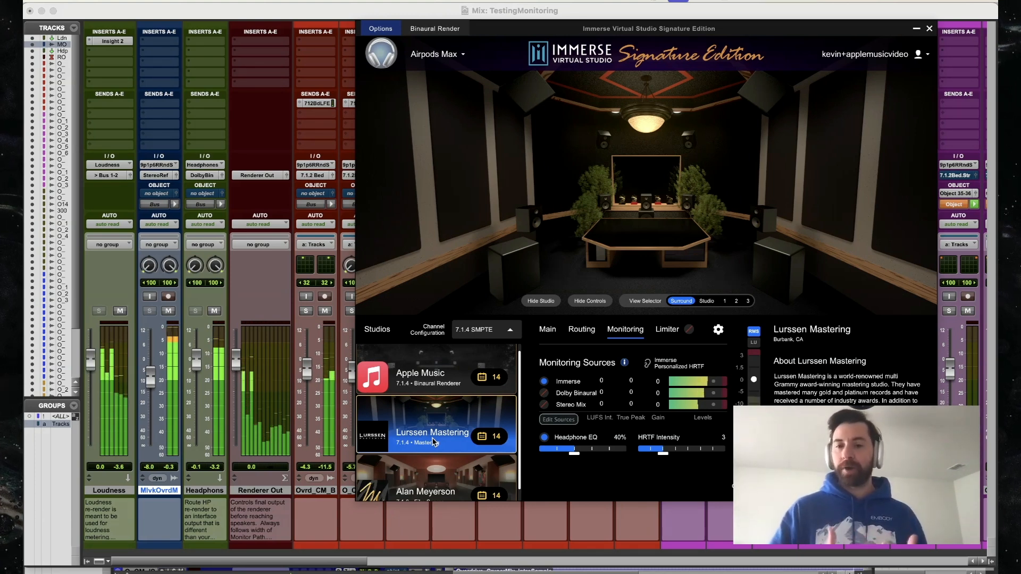
{"action": "left_click", "coordinate": [420, 373]}
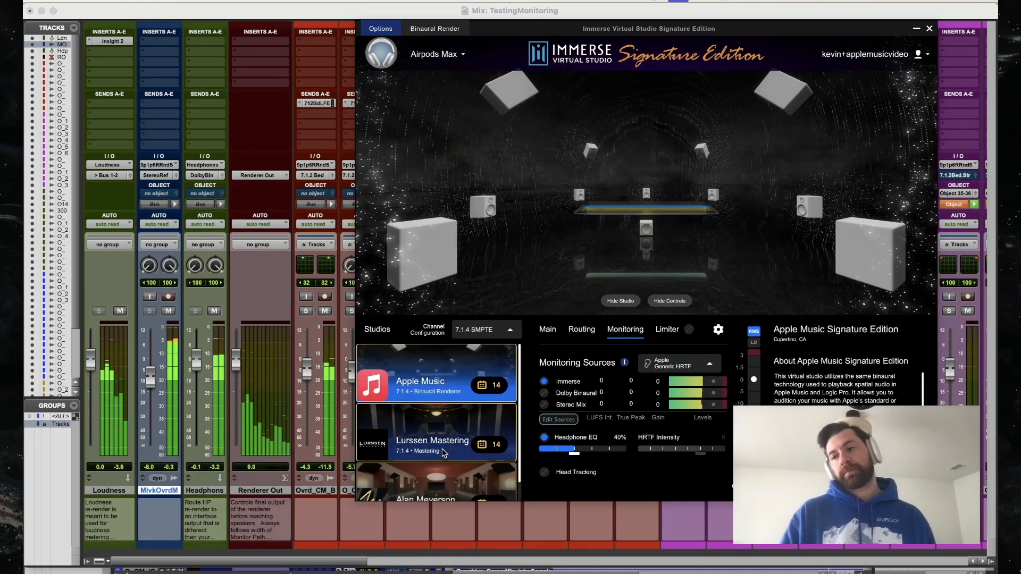
{"action": "left_click", "coordinate": [570, 404]}
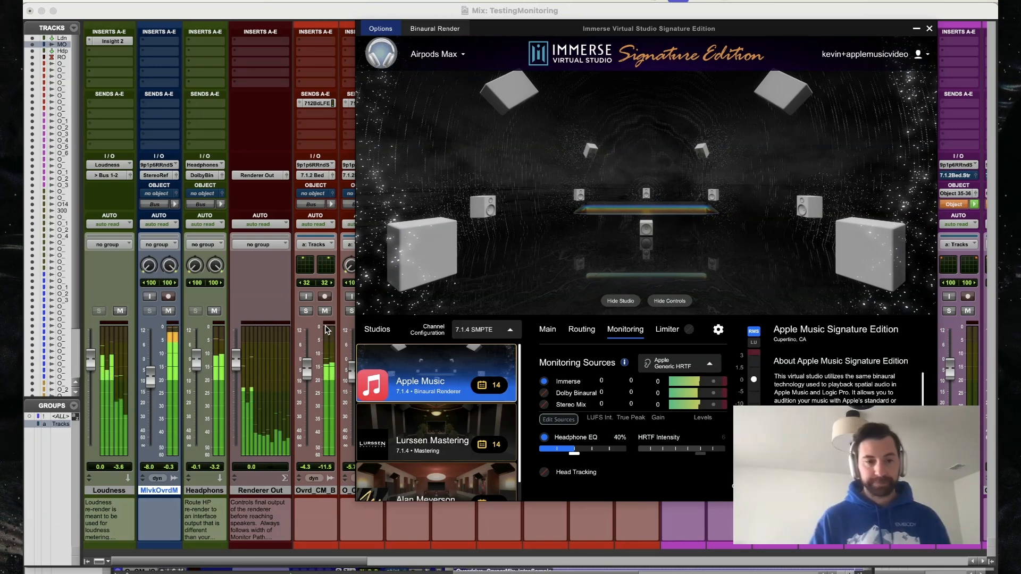
Close the Immerse window and hover the MlvkOvrdM track name in the Mix window.
{"action": "left_click", "coordinate": [928, 28]}
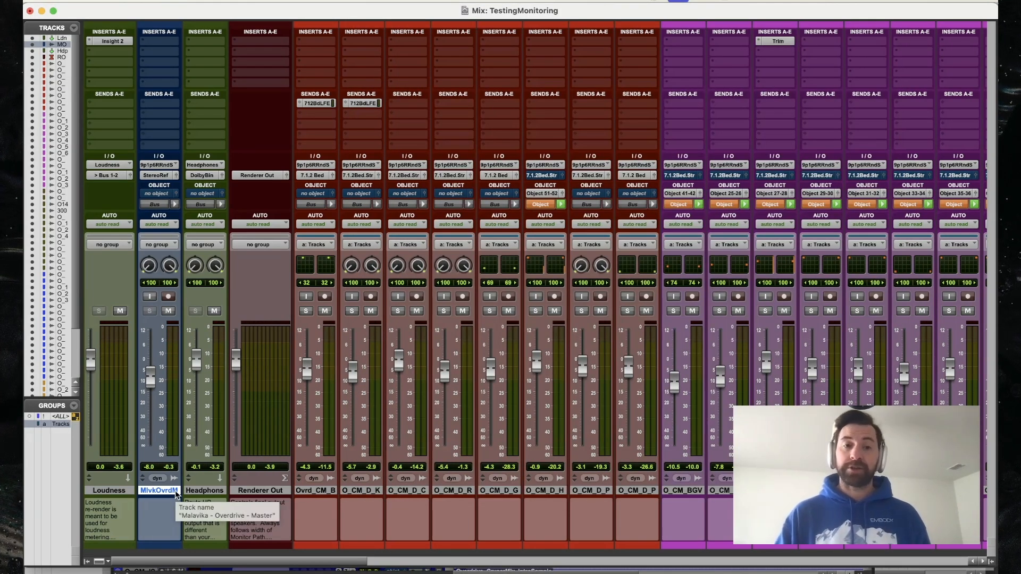
{"action": "left_click", "coordinate": [158, 491]}
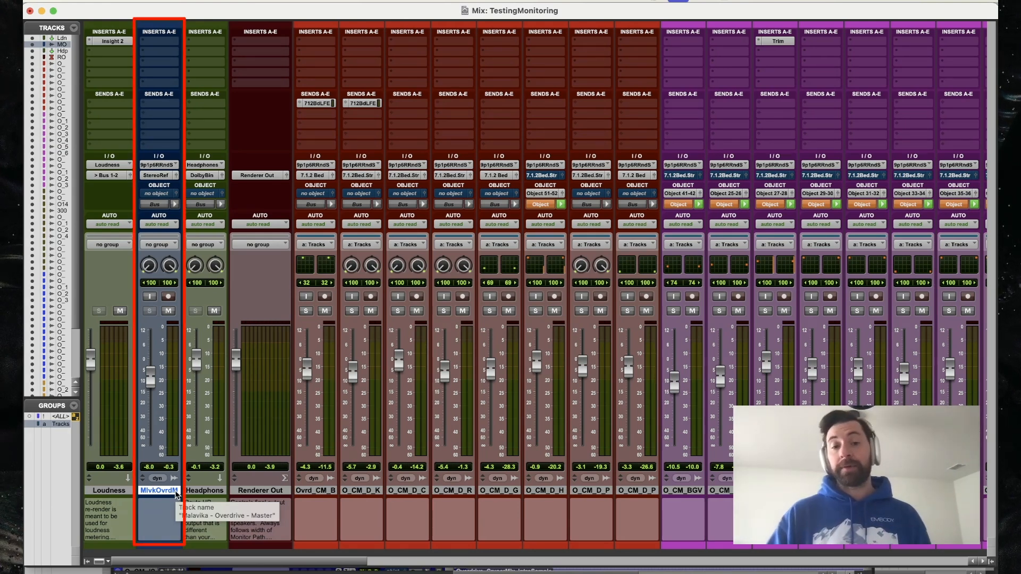
{"action": "left_click", "coordinate": [205, 491]}
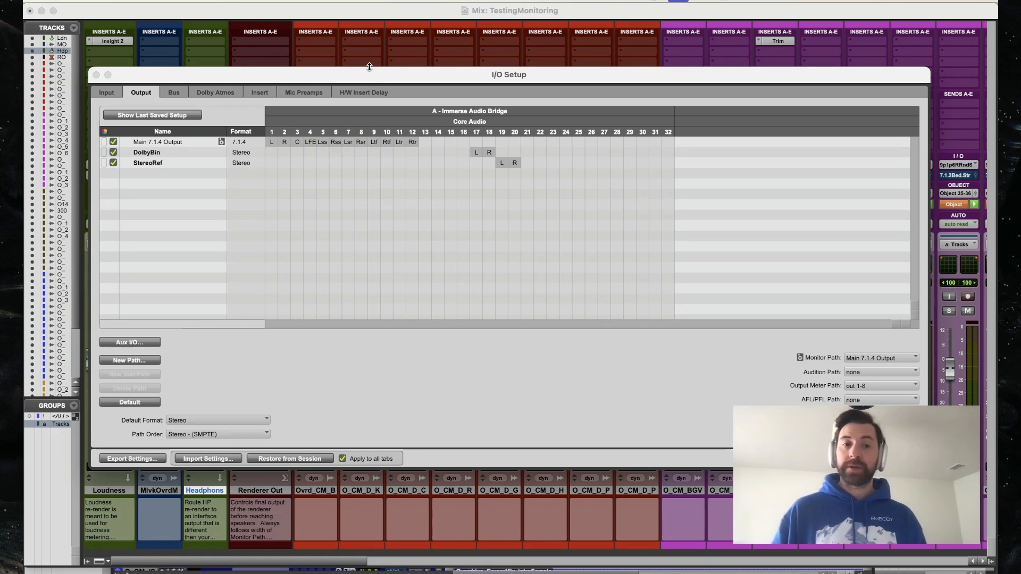
Map DolbyBin to outputs 17–18 and StereoRef to 19–20, then confirm I/O Setup.
{"action": "left_click", "coordinate": [162, 152]}
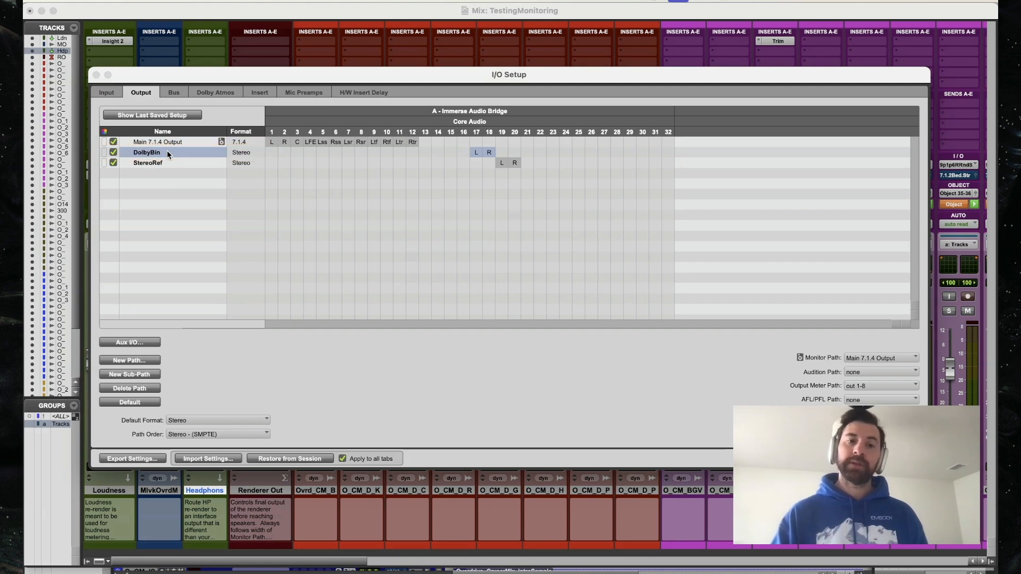
{"action": "left_click", "coordinate": [148, 163]}
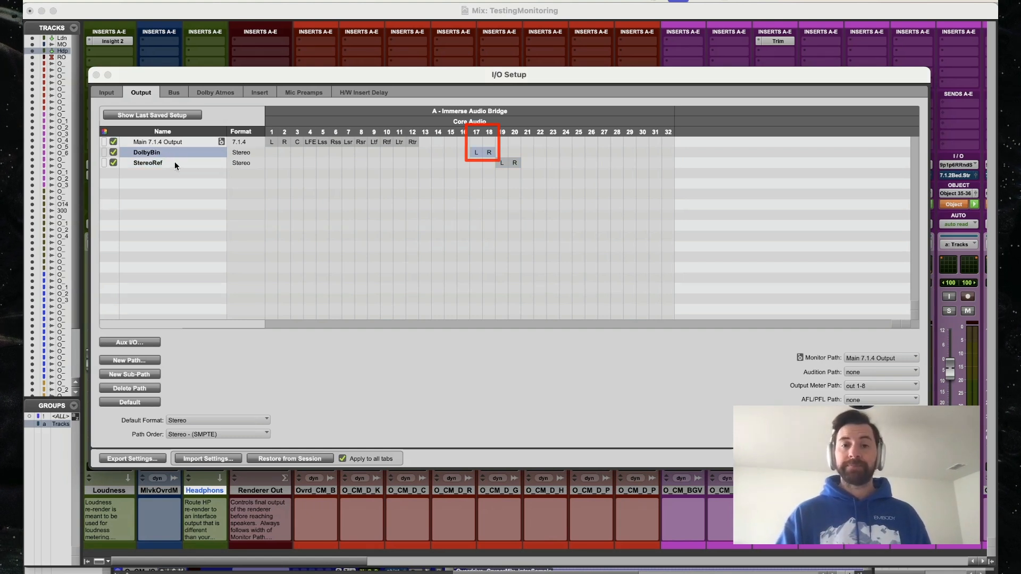
{"action": "left_click", "coordinate": [148, 162]}
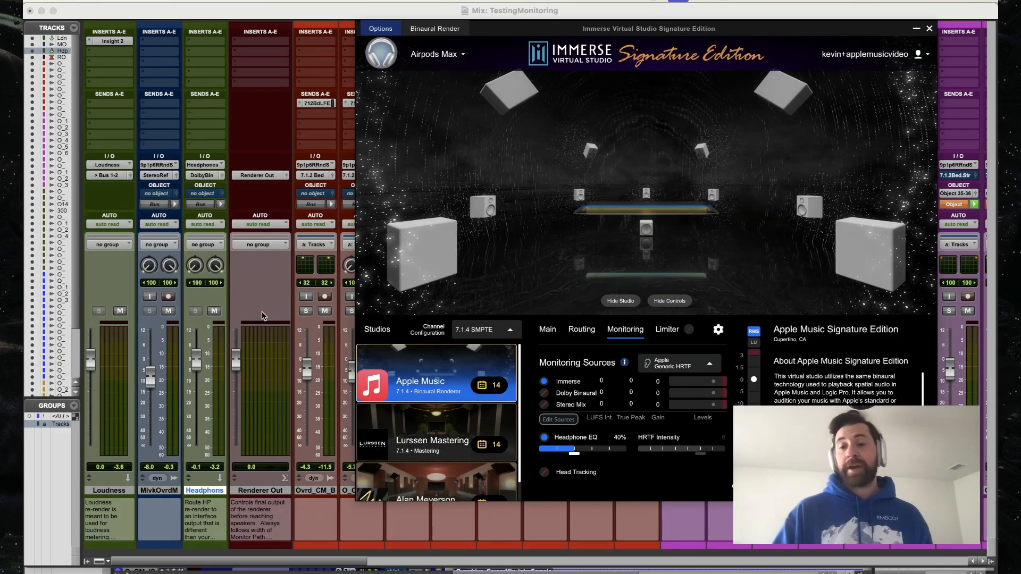
{"action": "mouse_move", "coordinate": [288, 25]}
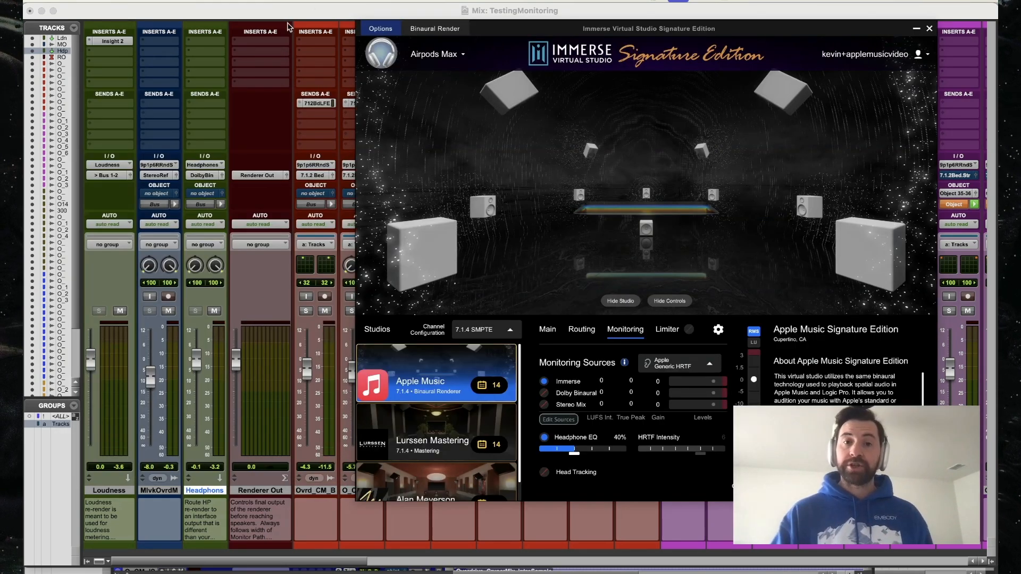
In Audio Settings, feed Source B from Input 17 + 18 and Source C from Input 19 + 20.
{"action": "left_click", "coordinate": [380, 28]}
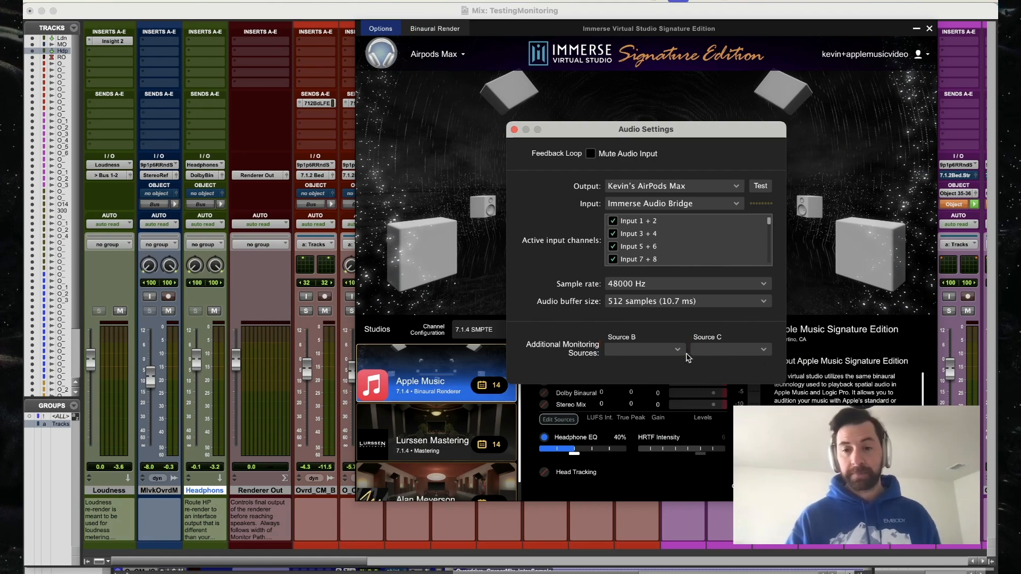
{"action": "left_click", "coordinate": [644, 348]}
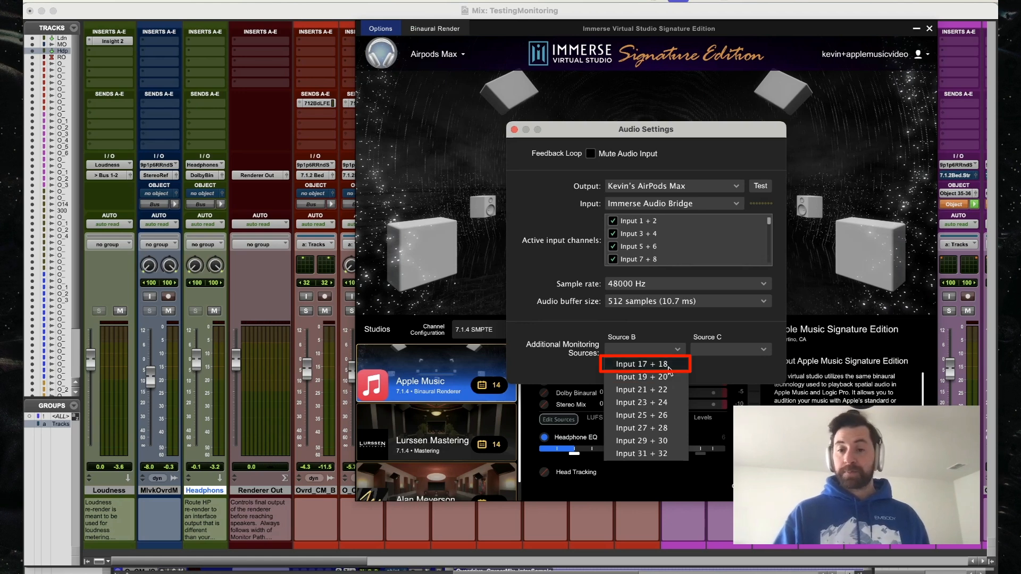
{"action": "left_click", "coordinate": [643, 364]}
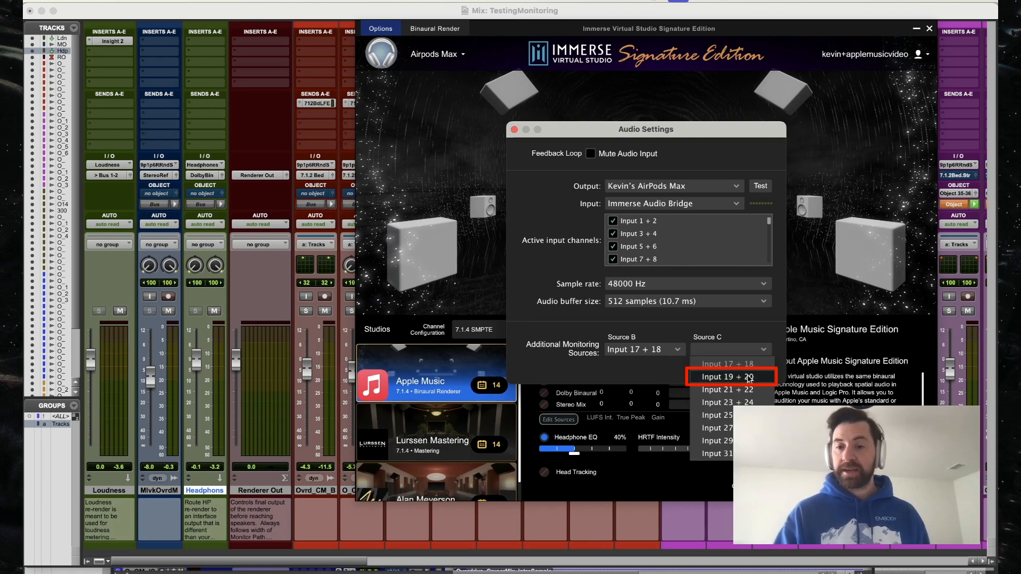
{"action": "left_click", "coordinate": [727, 377]}
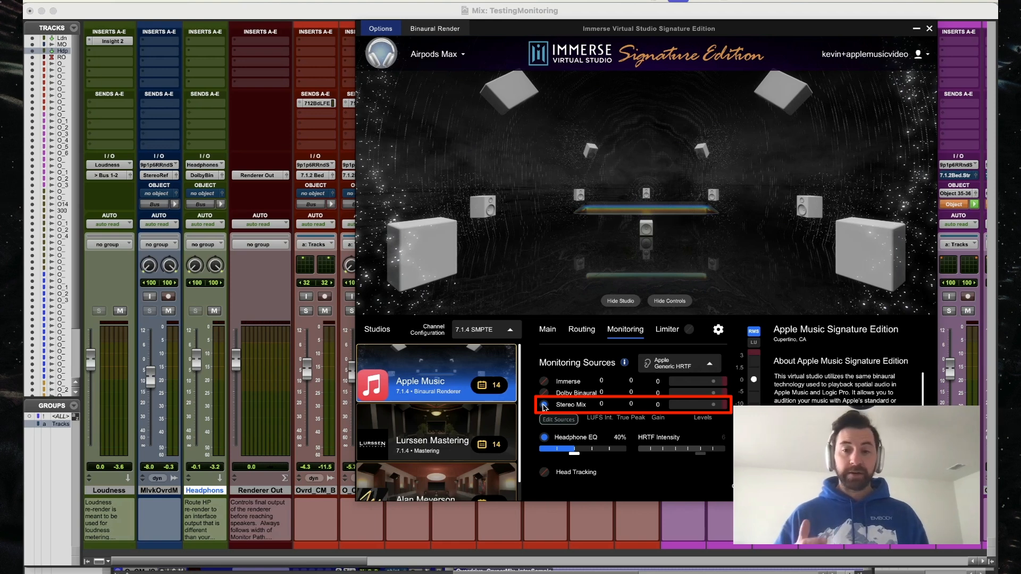
Audition Immerse, Dolby Binaural and Stereo Mix monitoring sources, ending on Stereo Mix.
{"action": "left_click", "coordinate": [545, 392]}
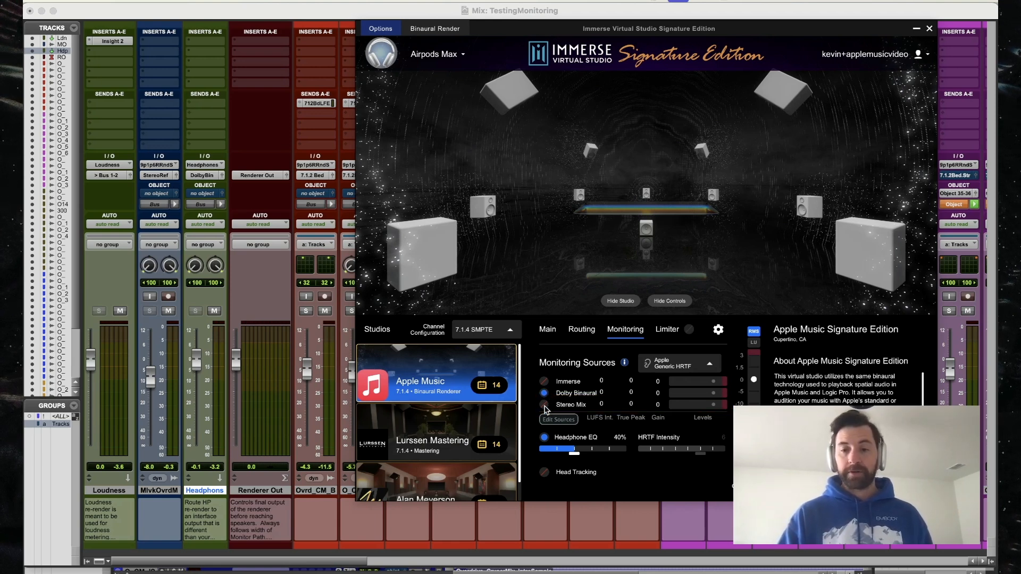
{"action": "left_click", "coordinate": [544, 392]}
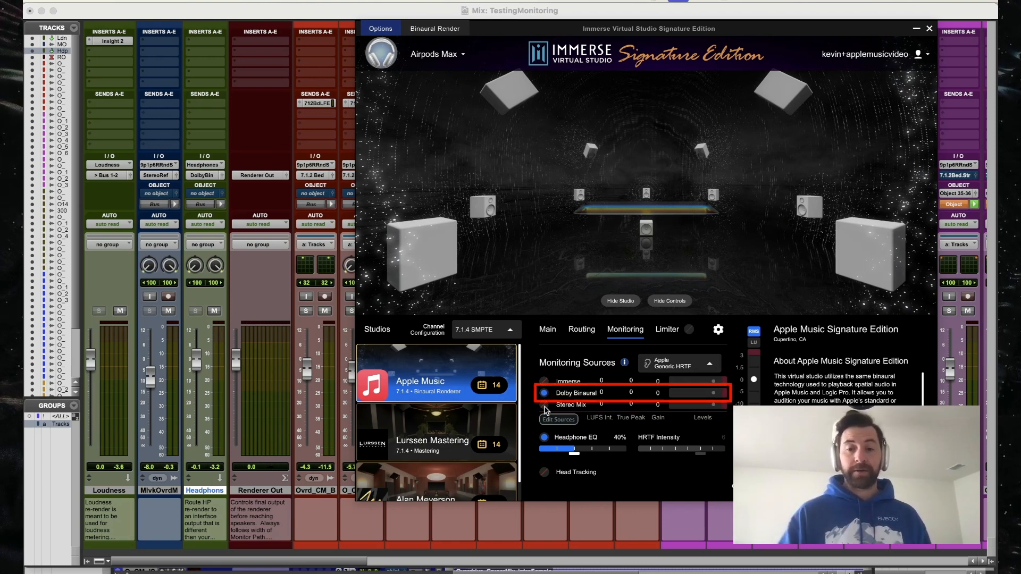
{"action": "left_click", "coordinate": [544, 405]}
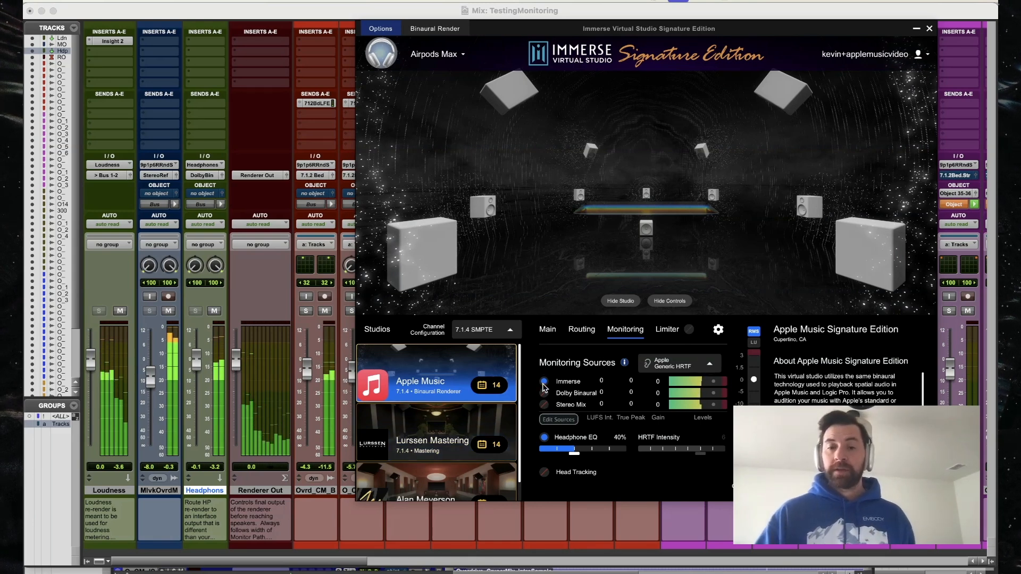
{"action": "left_click", "coordinate": [567, 381]}
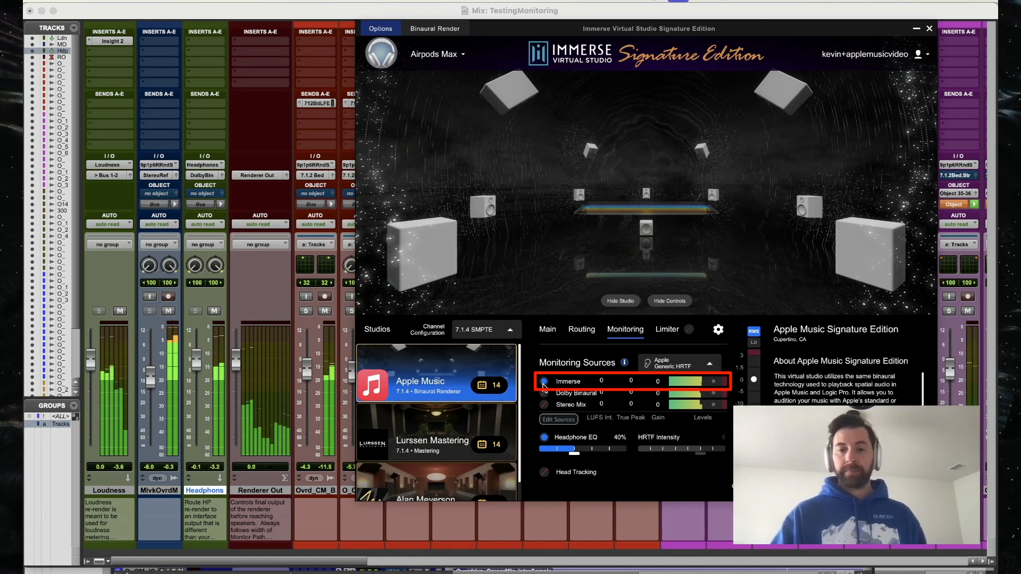
{"action": "left_click", "coordinate": [542, 393]}
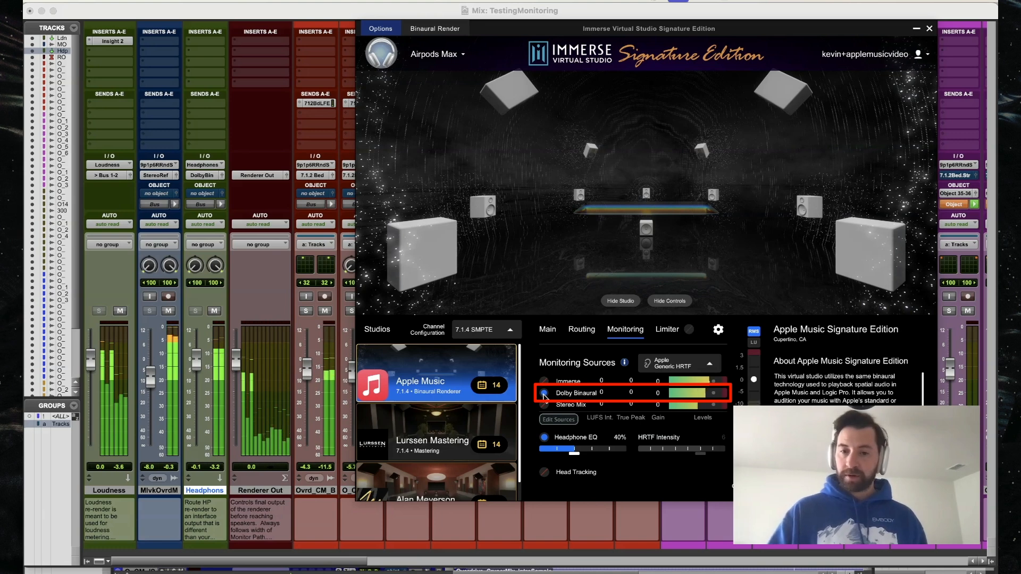
{"action": "left_click", "coordinate": [544, 404]}
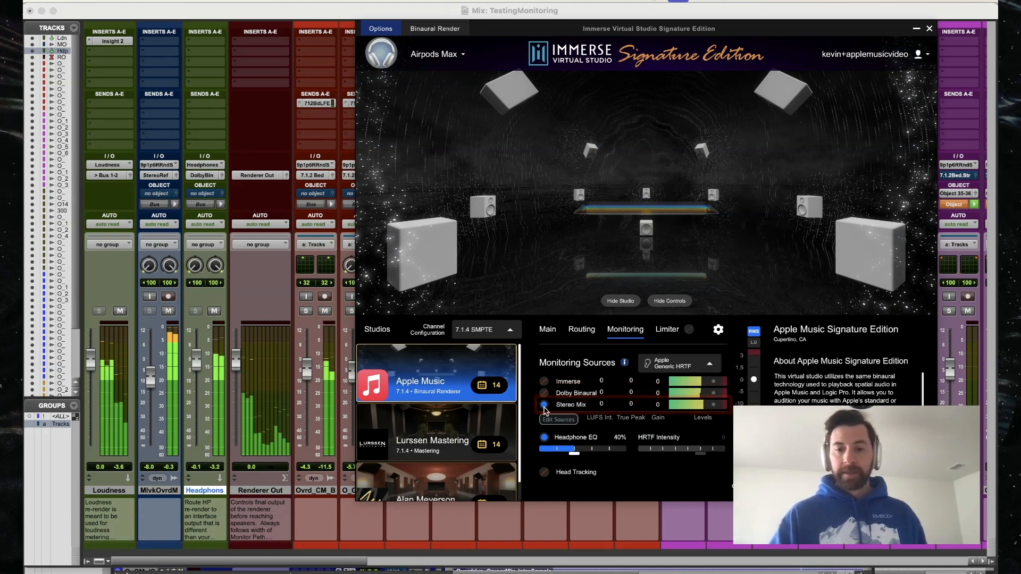
{"action": "left_click", "coordinate": [543, 404]}
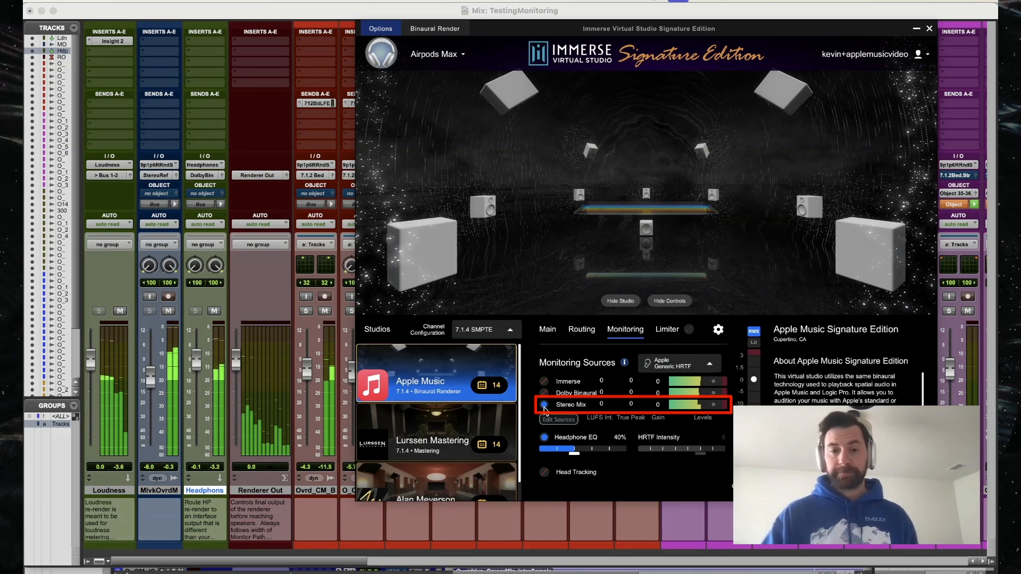
{"action": "left_click", "coordinate": [435, 432]}
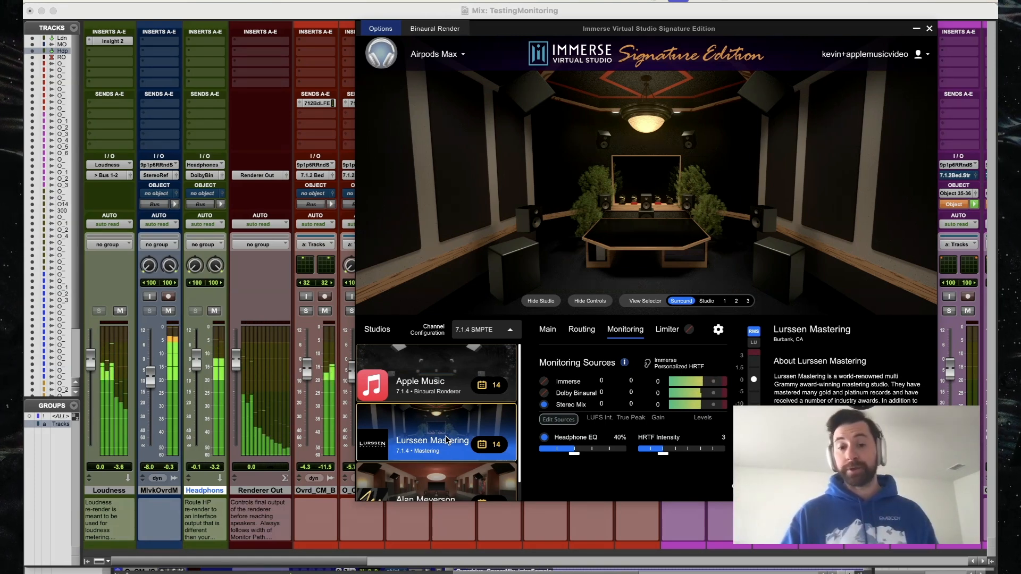
Switch to the Apple Music studio and lower the Stereo Mix gain to -6.5.
{"action": "left_click", "coordinate": [420, 381]}
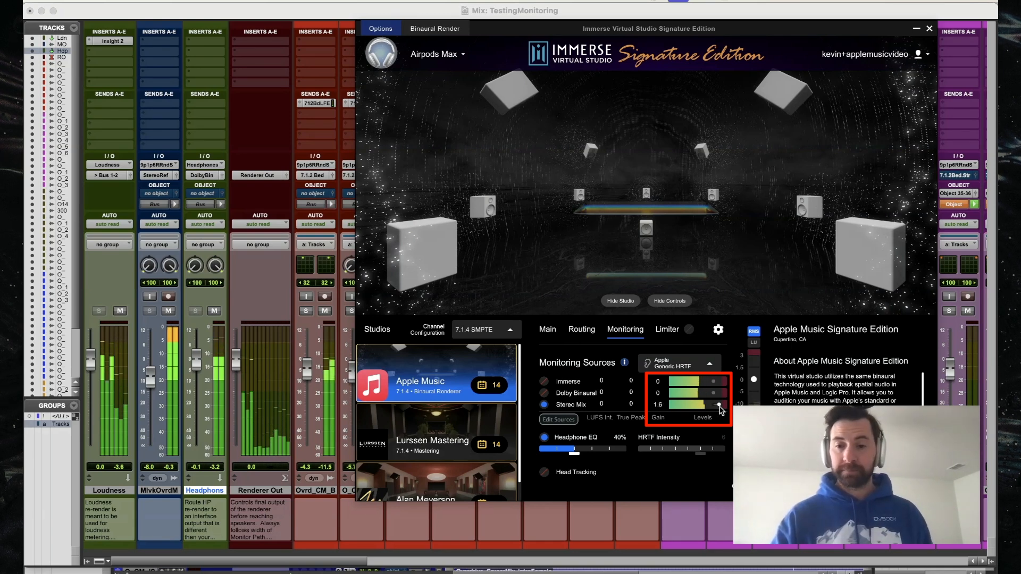
{"action": "left_click_drag", "start_coordinate": [715, 405], "coordinate": [703, 406]}
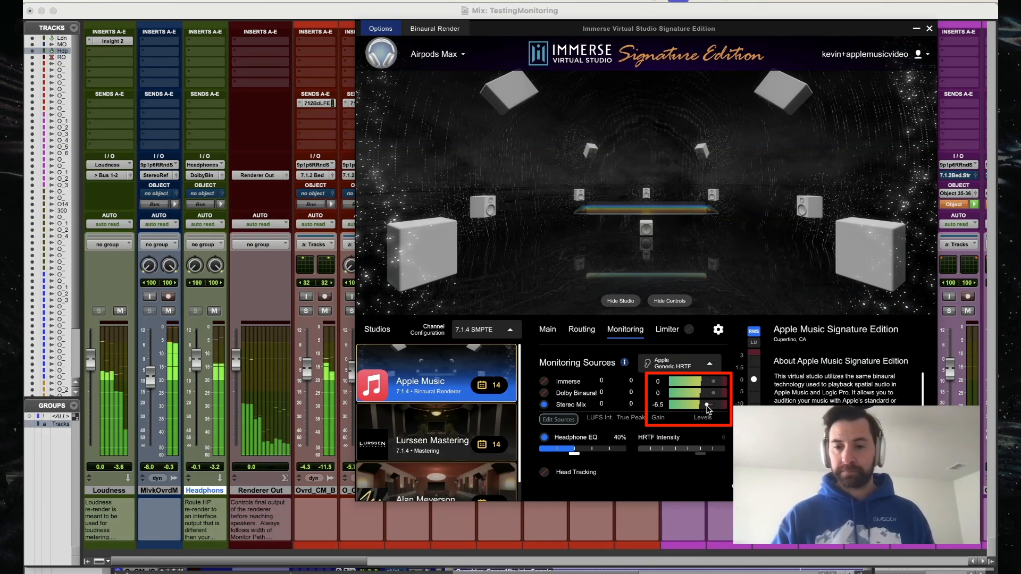